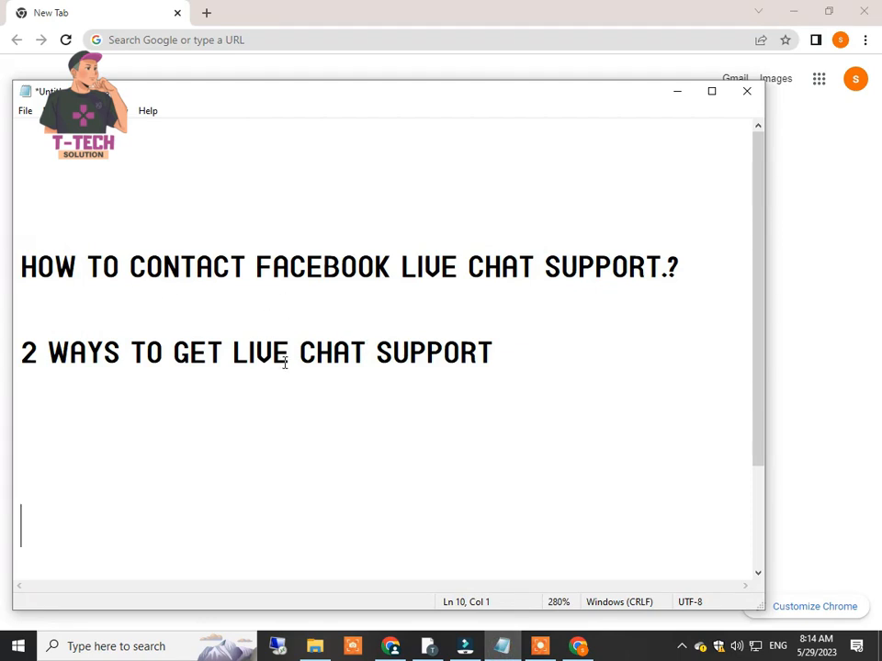
pyautogui.moveTo(205, 312)
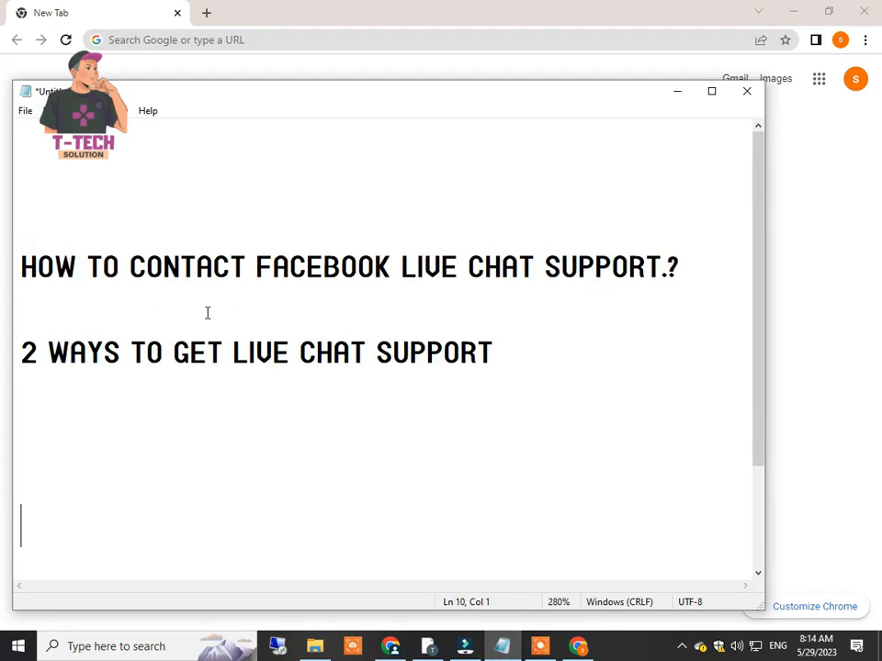
pyautogui.moveTo(117, 310)
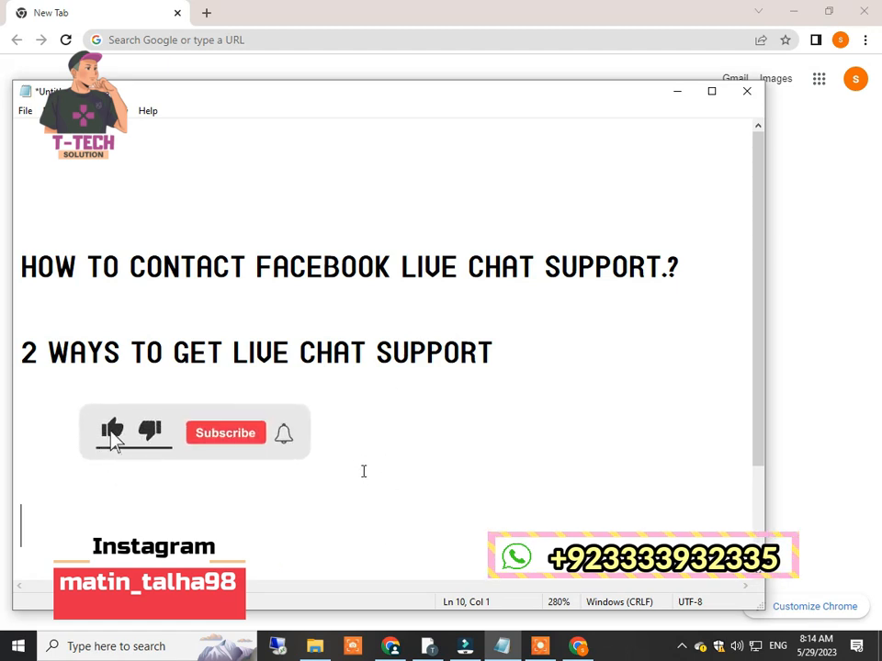
# Step: Search Google for 'facebook support chat' and scroll to the Meta Business Help Center result
pyautogui.click(224, 433)
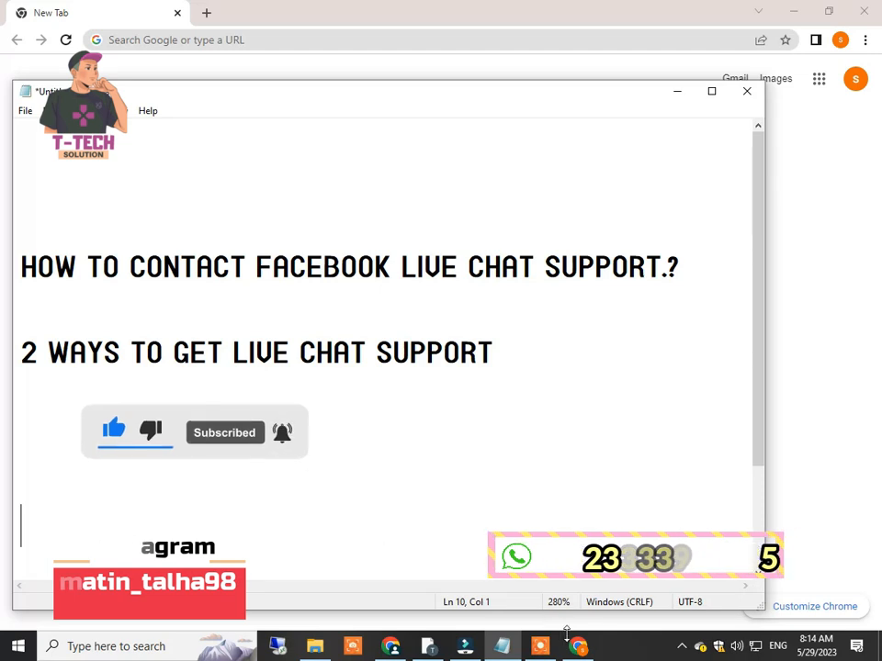
pyautogui.click(746, 92)
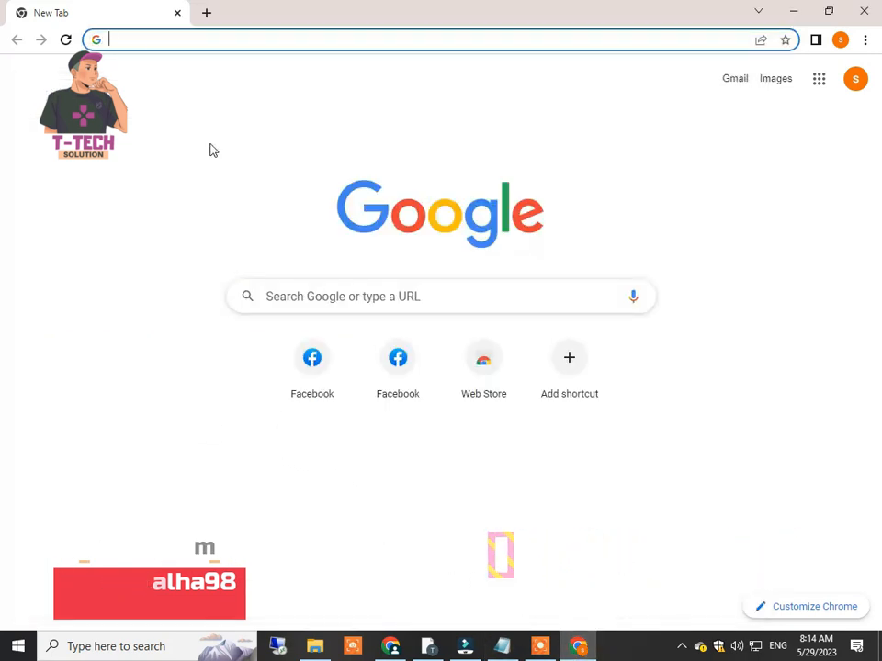
pyautogui.moveTo(213, 338)
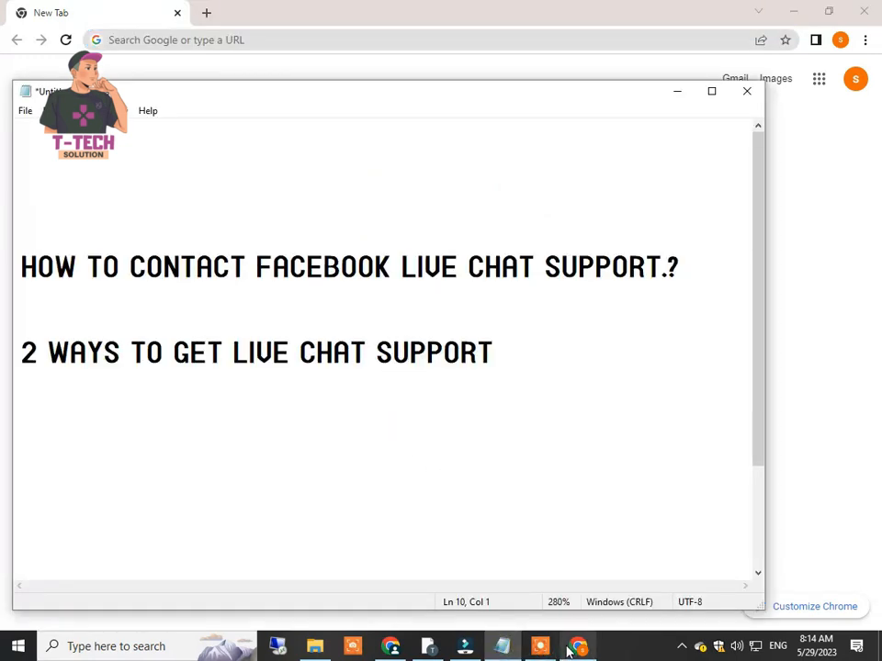
pyautogui.moveTo(576, 646)
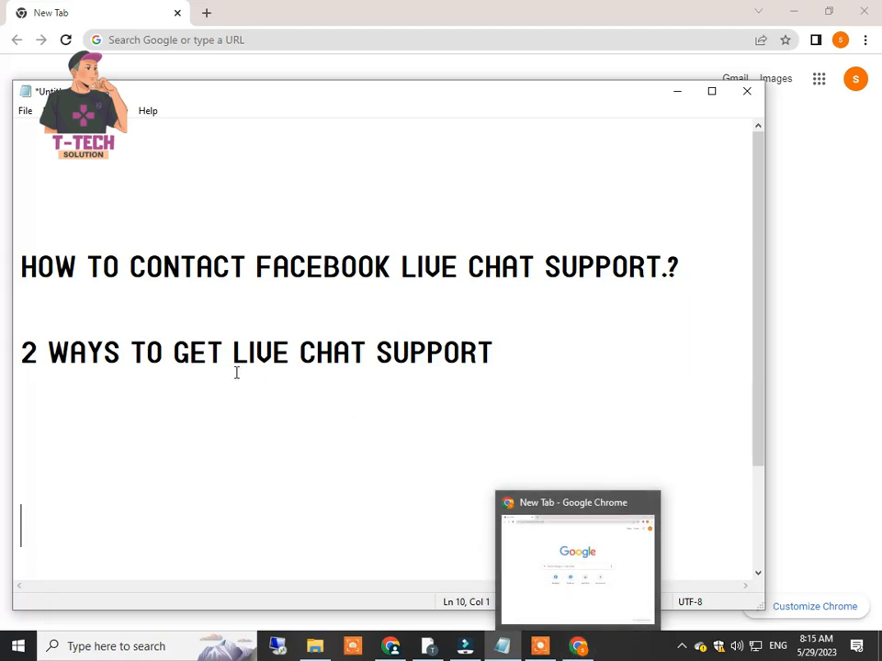
pyautogui.moveTo(591, 643)
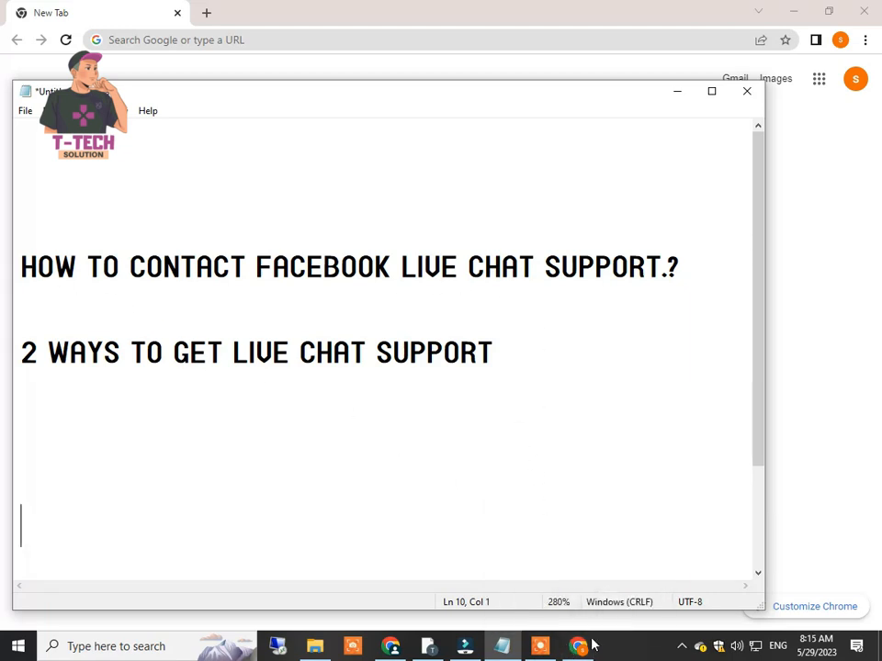
pyautogui.moveTo(576, 646)
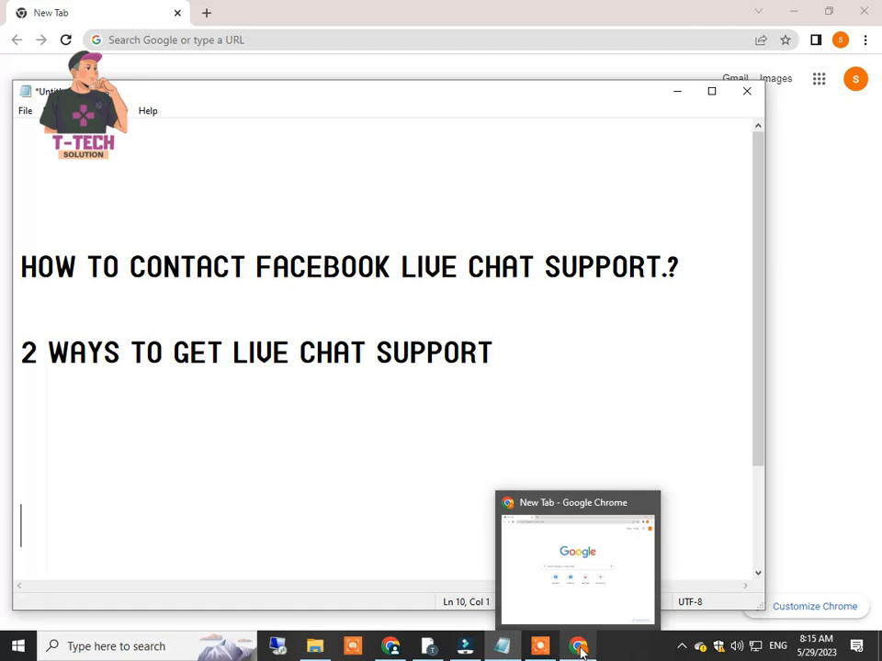
pyautogui.click(576, 551)
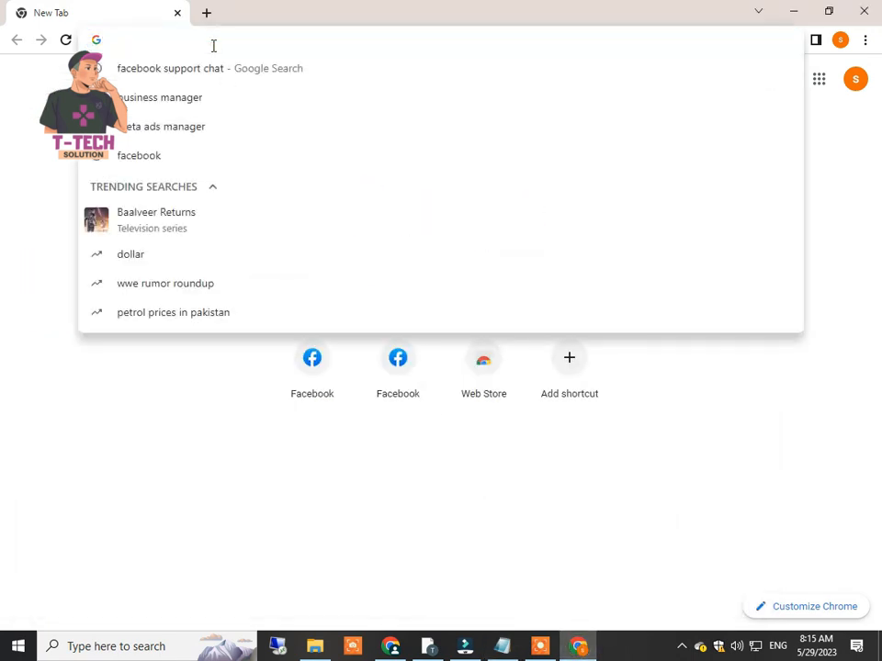
pyautogui.write('FACEBOOK.com')
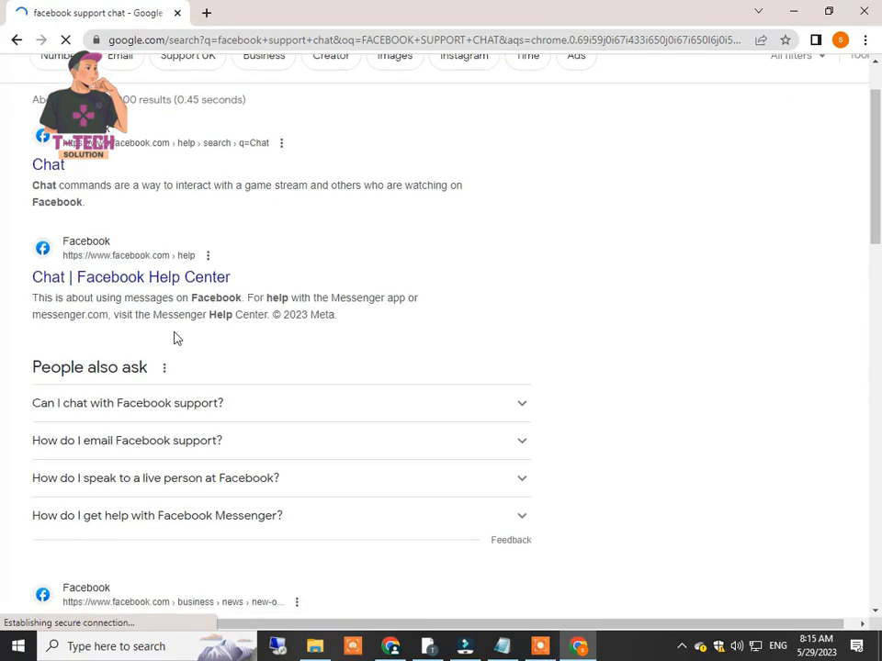
pyautogui.scroll(-3)
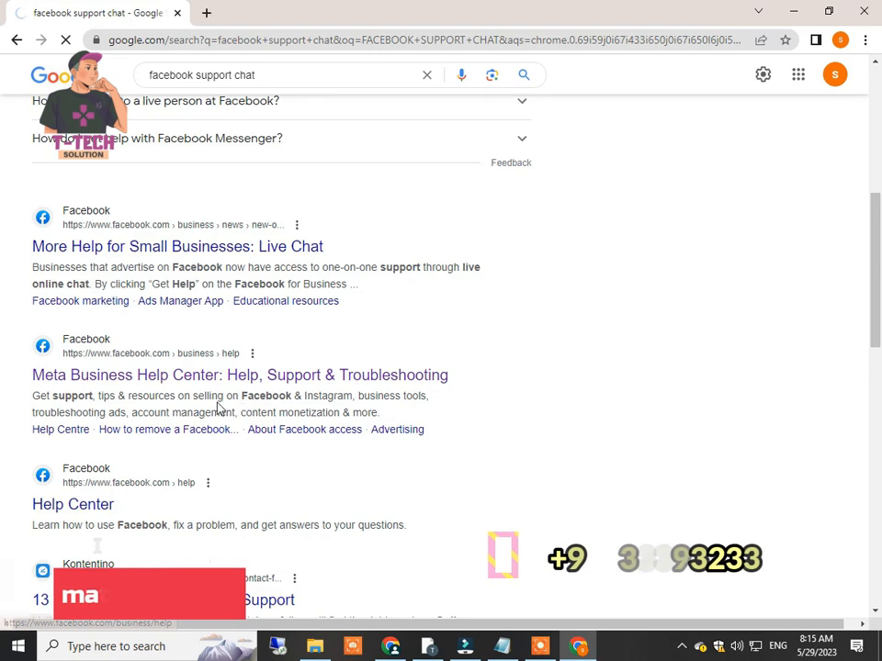
# Step: Open the Meta Business Help Center result and reach its 'Find answers or contact support' section
pyautogui.click(239, 375)
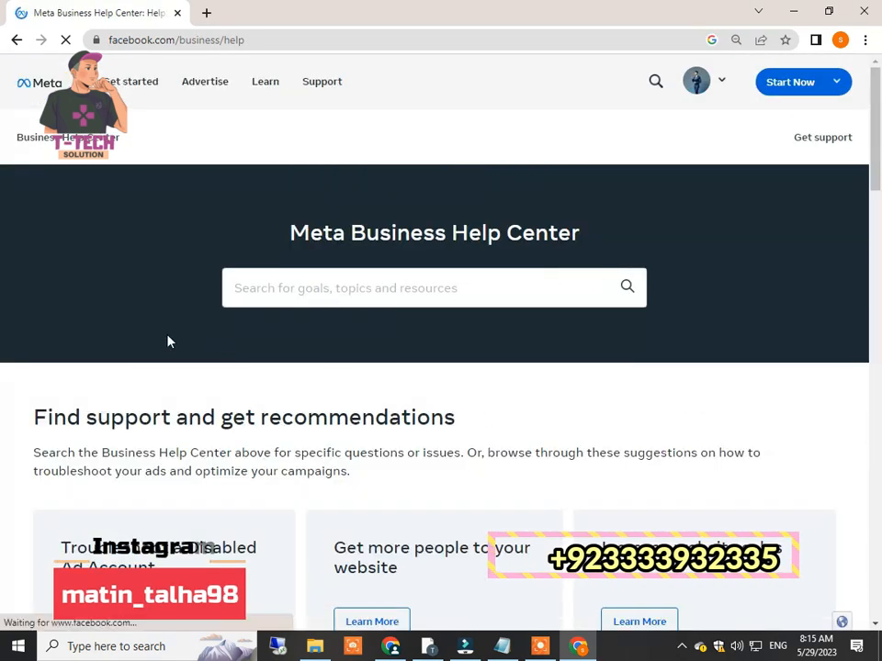
pyautogui.scroll(-3)
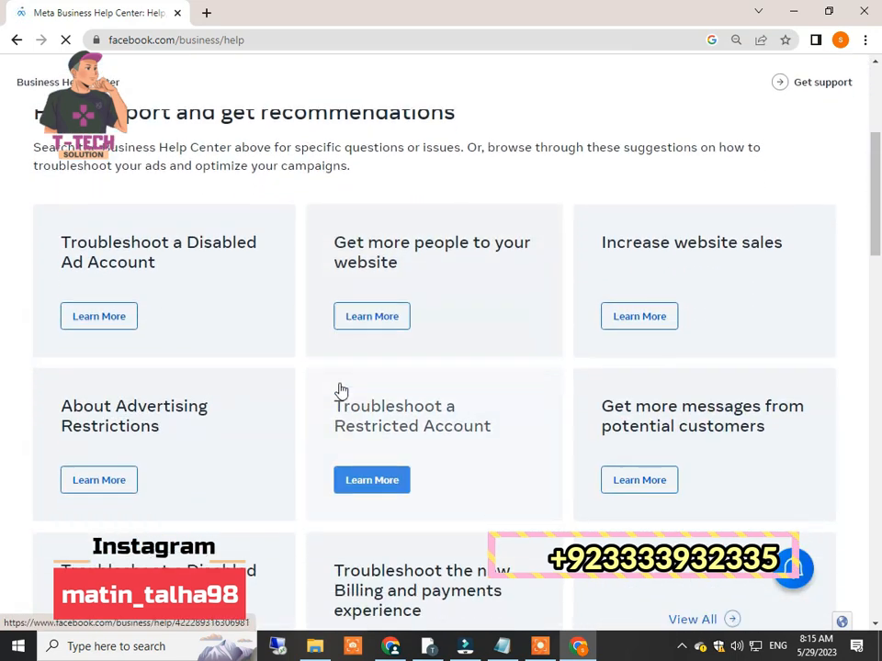
pyautogui.scroll(-3)
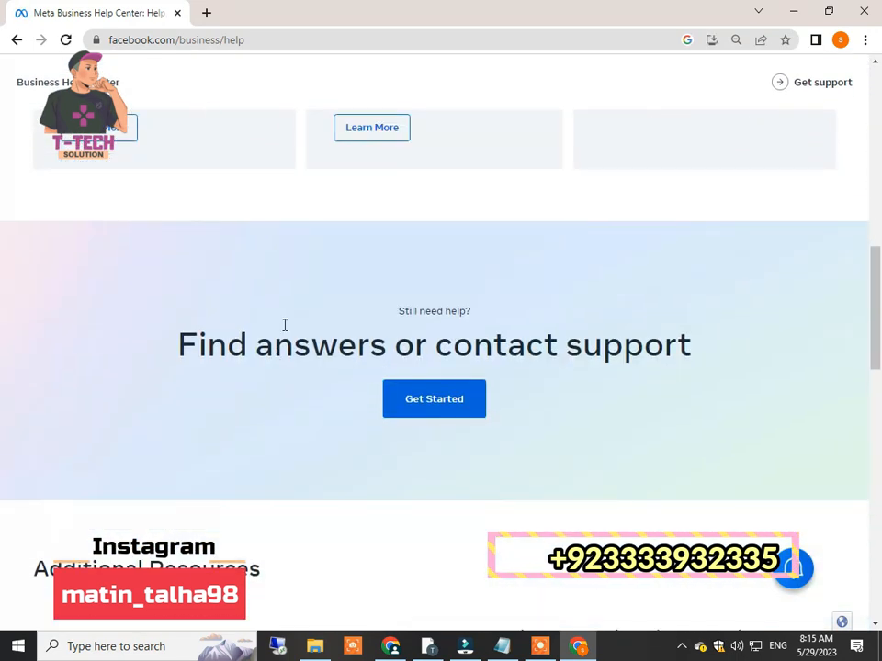
pyautogui.moveTo(433, 398)
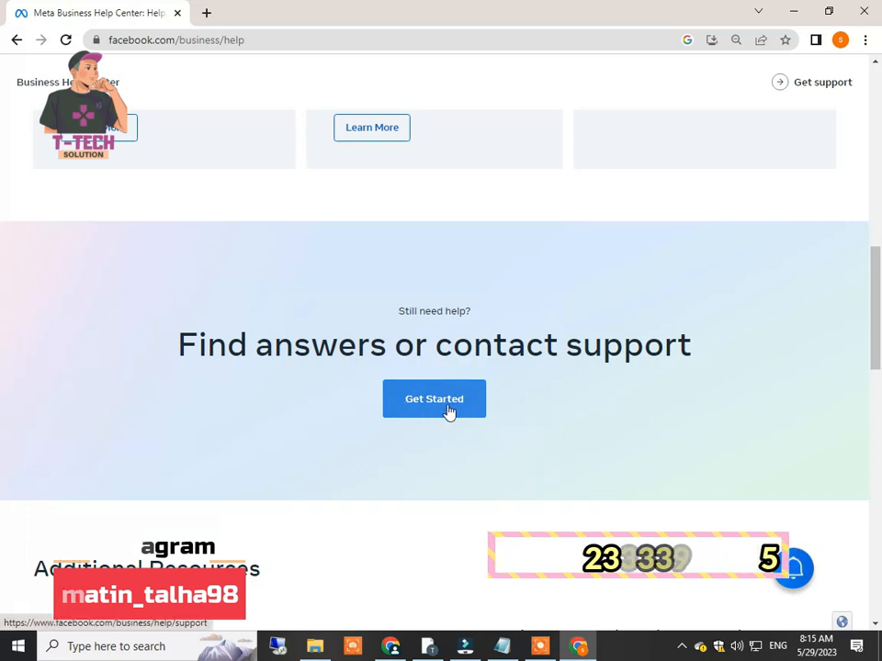
# Step: Go to the Get Support page and view the 'Need more help with advertising?' section
pyautogui.click(434, 399)
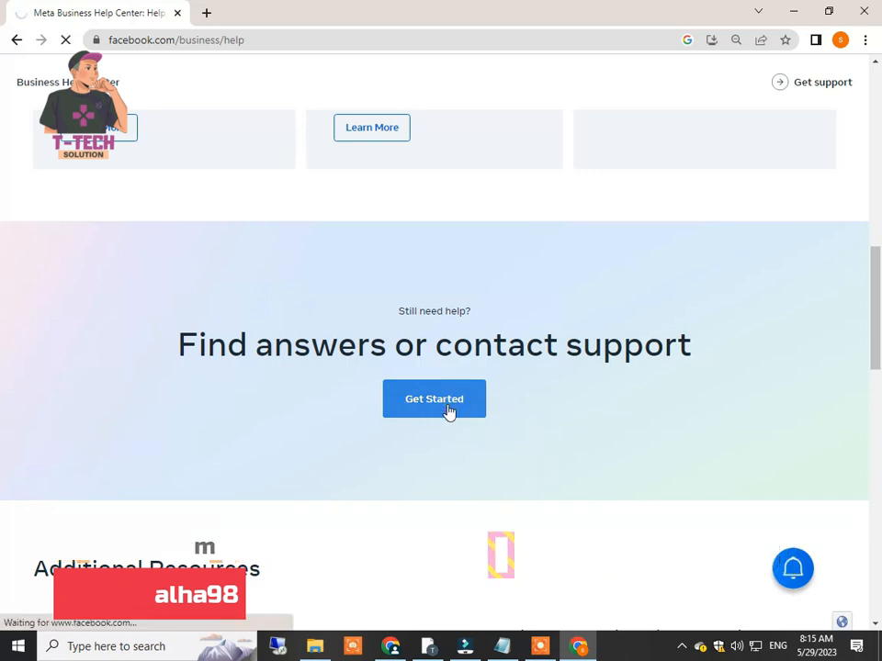
pyautogui.click(434, 399)
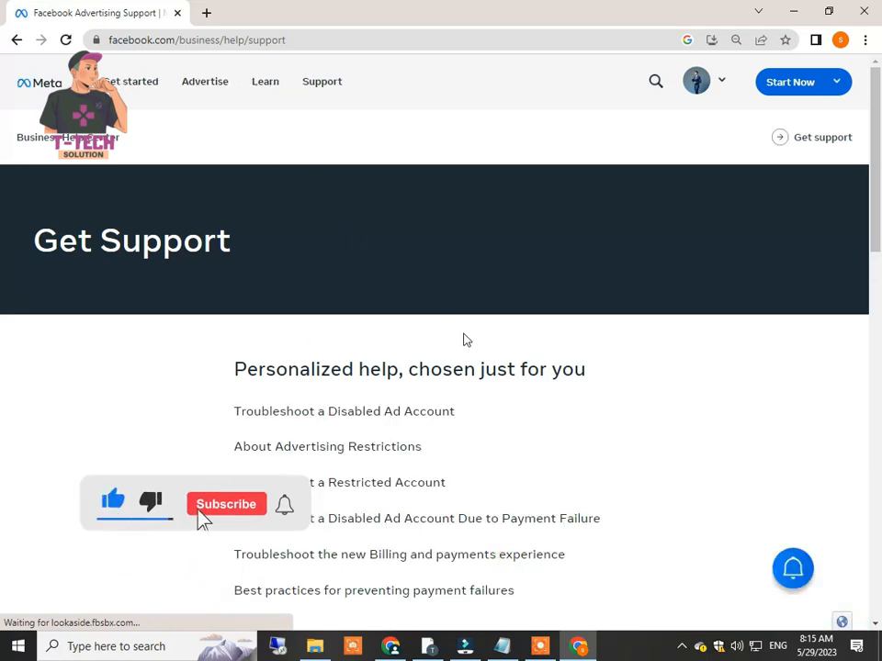
pyautogui.click(224, 503)
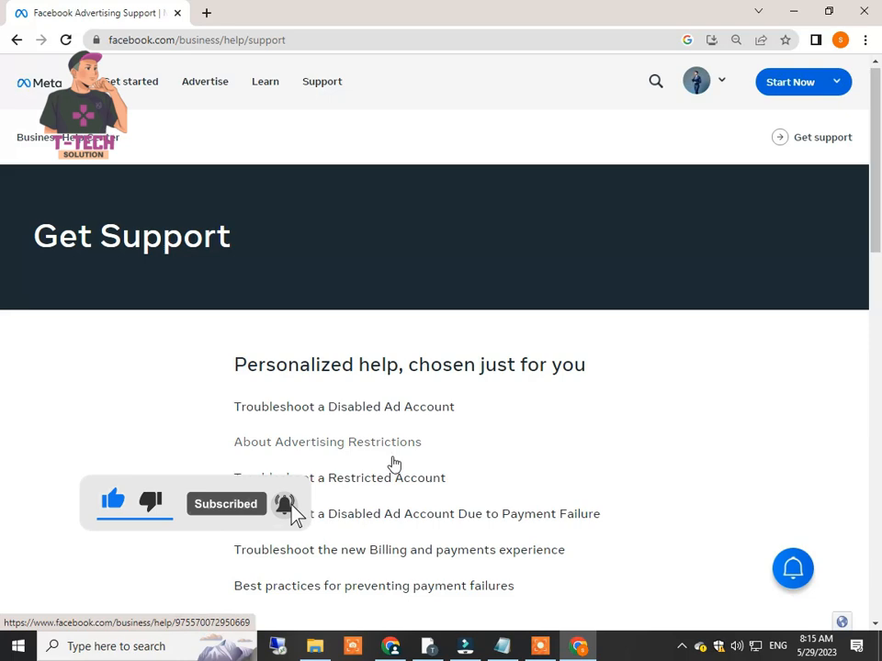
pyautogui.scroll(-3)
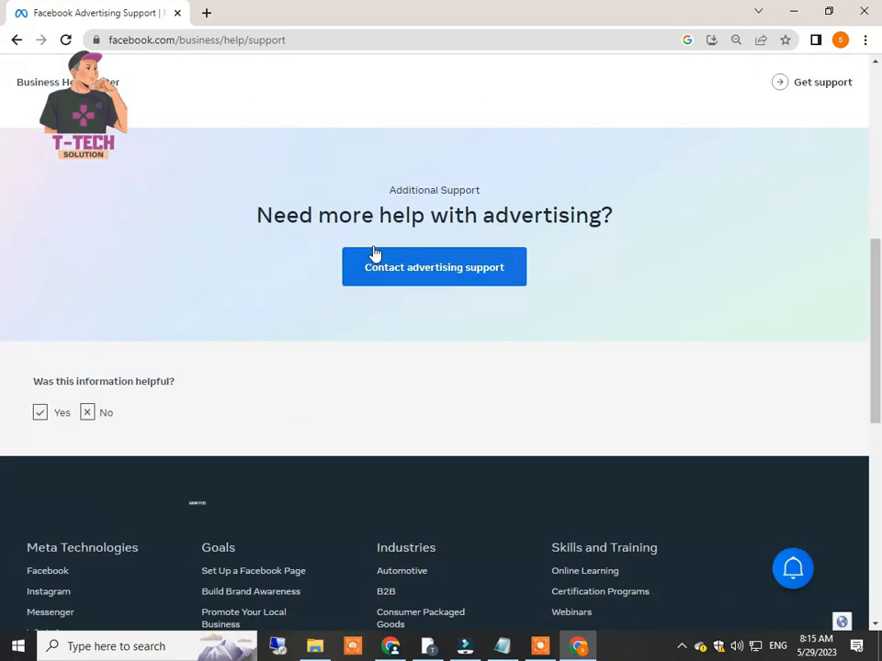
pyautogui.scroll(3)
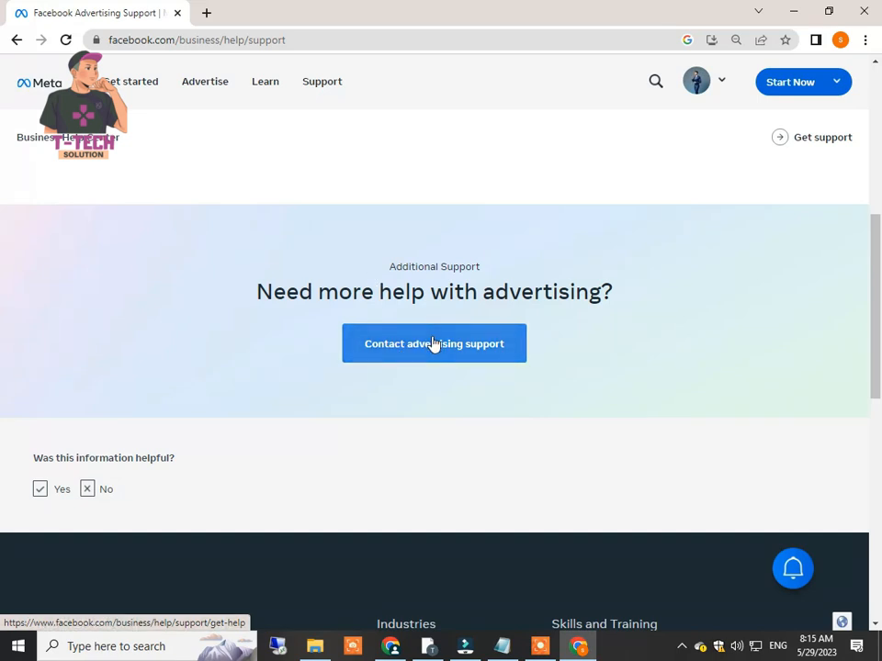
pyautogui.moveTo(411, 357)
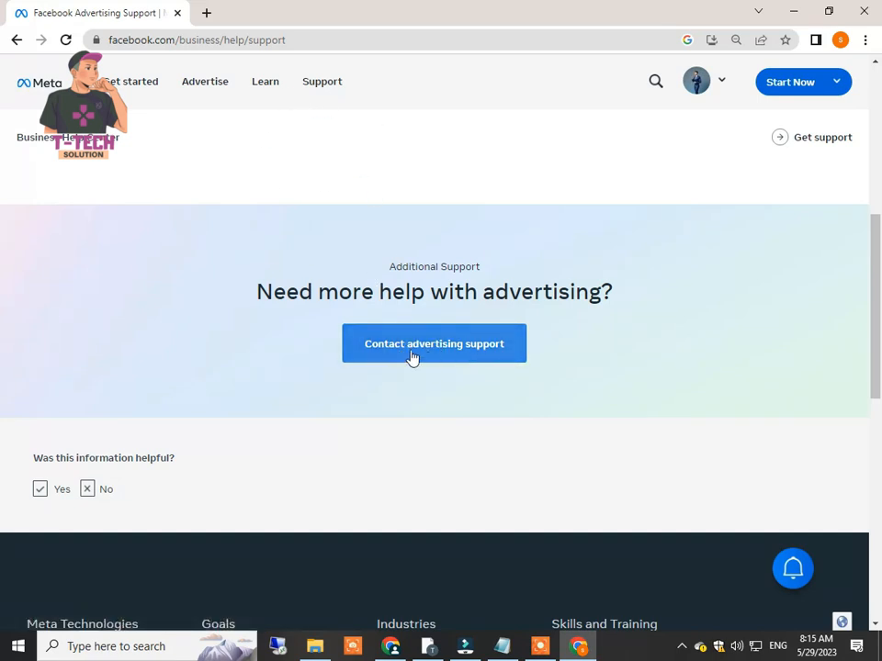
# Step: Start a new browser tab for facebook.com
pyautogui.click(389, 13)
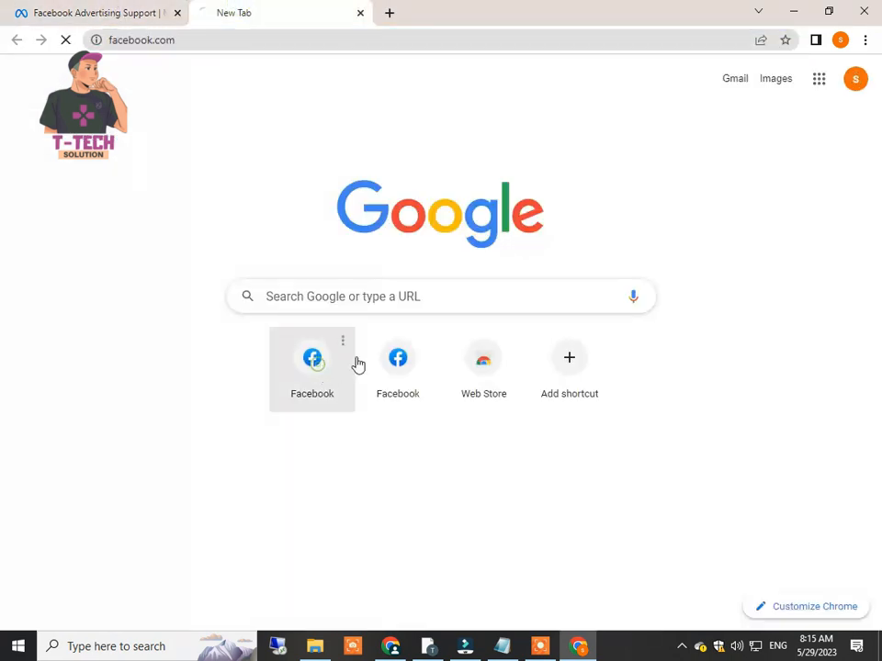
pyautogui.moveTo(768, 210)
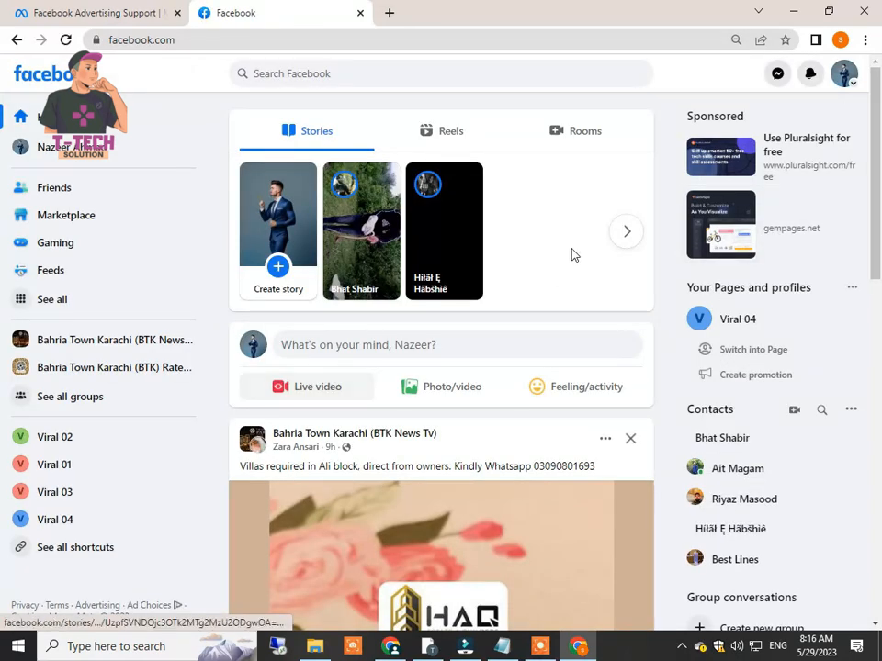
# Step: From the Facebook account menu's Help & support, open the Facebook Help Center
pyautogui.click(843, 73)
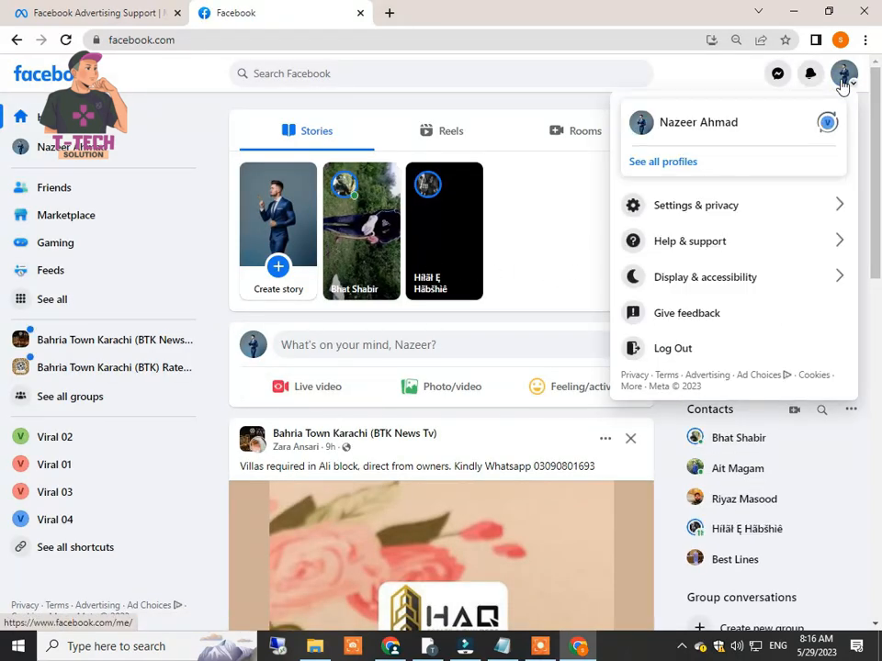
pyautogui.moveTo(689, 241)
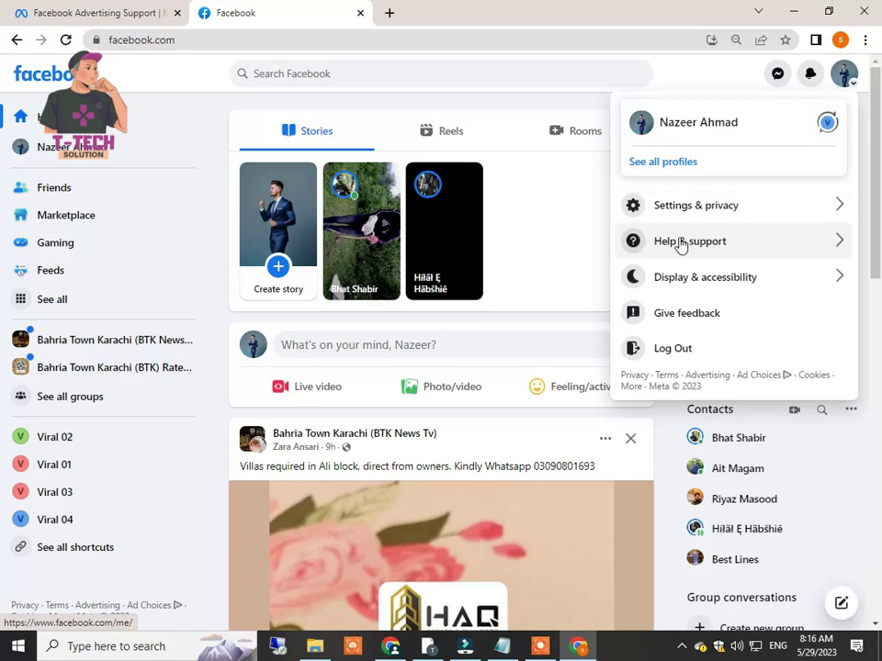
pyautogui.click(689, 241)
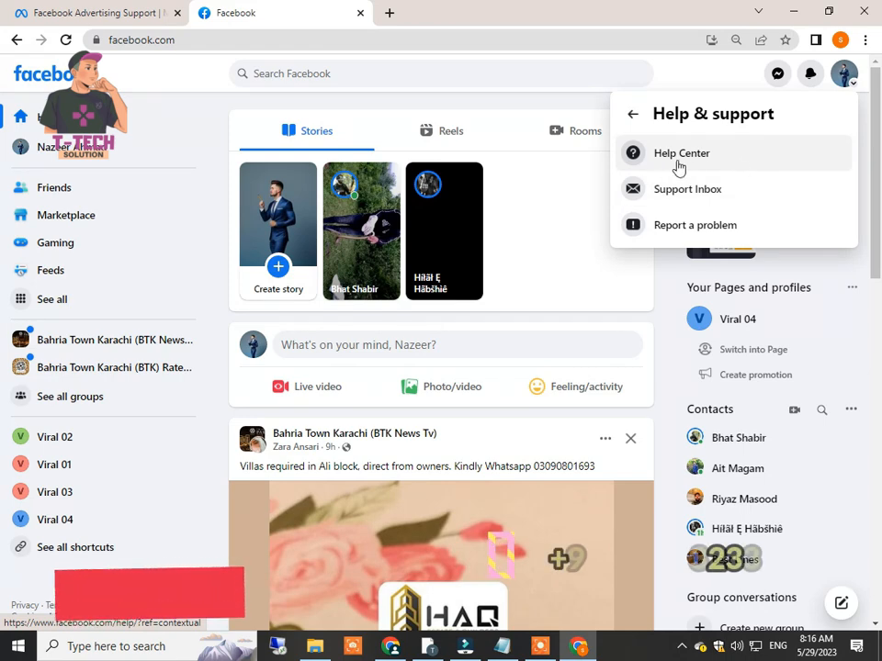
pyautogui.click(682, 155)
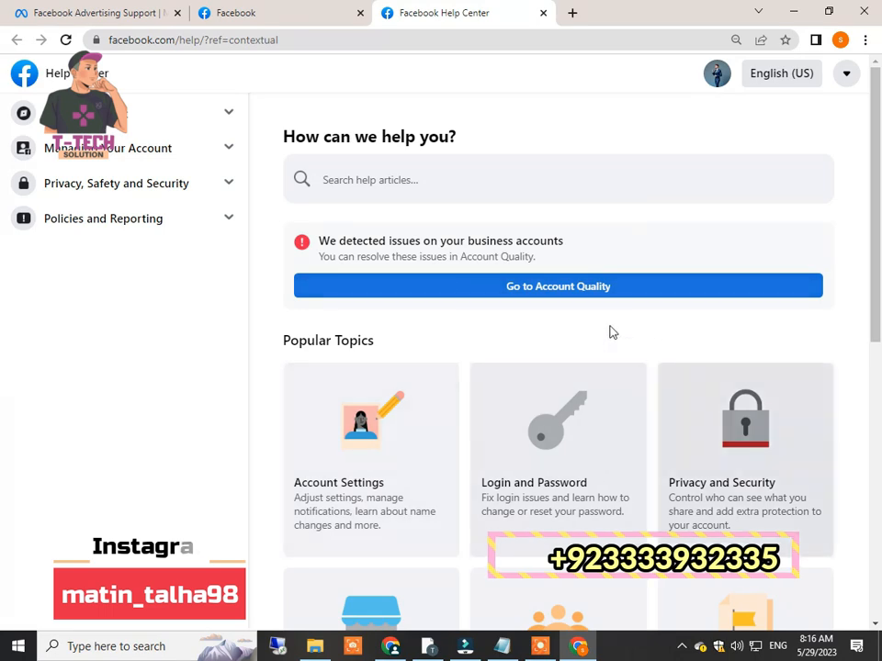
# Step: Follow 'Visit Business Help Center' to the Meta Business Help Center home page
pyautogui.scroll(-3)
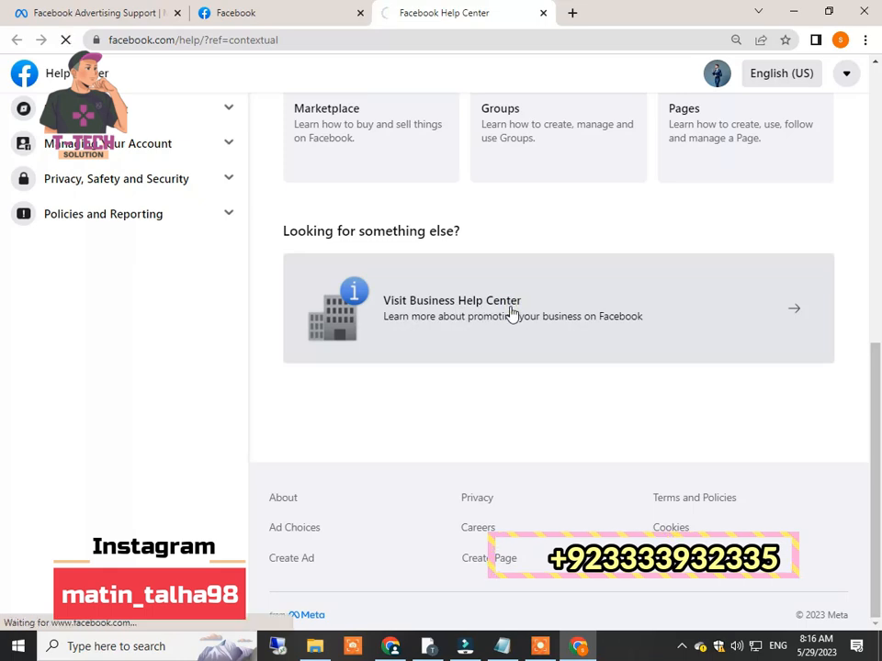
pyautogui.click(511, 309)
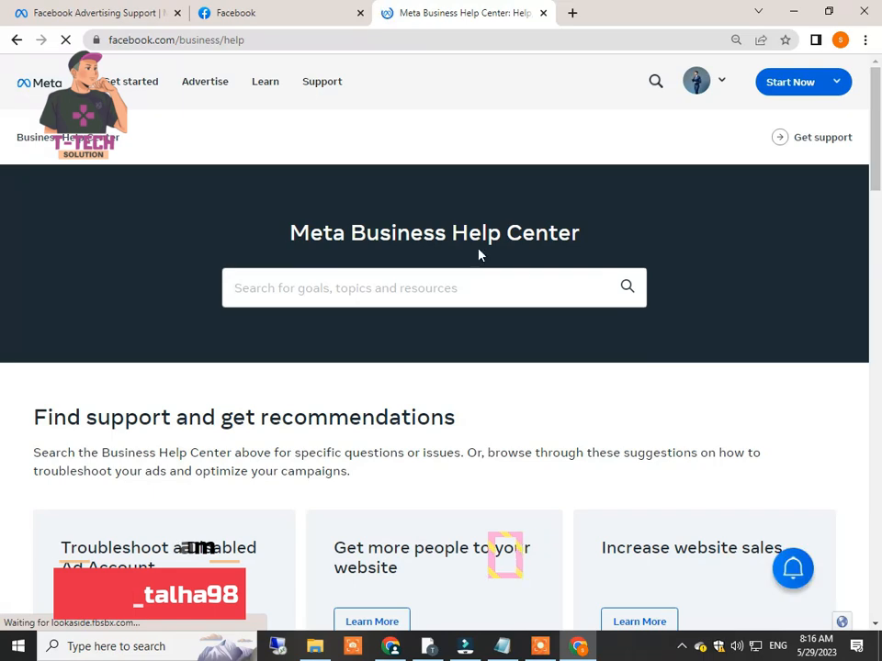
# Step: Go through Get Started to the Get Support page and open Contact advertising support
pyautogui.scroll(-3)
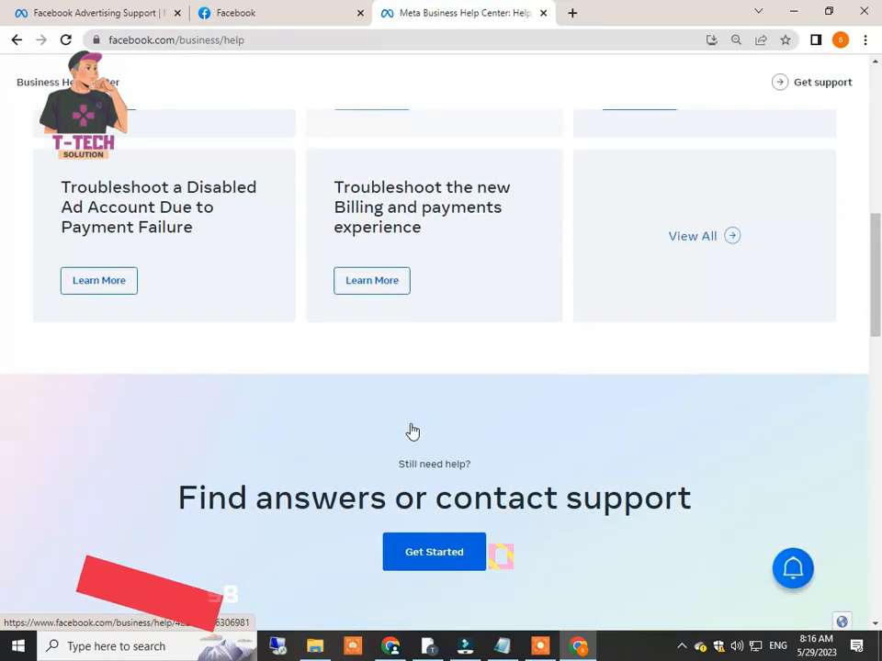
pyautogui.scroll(-3)
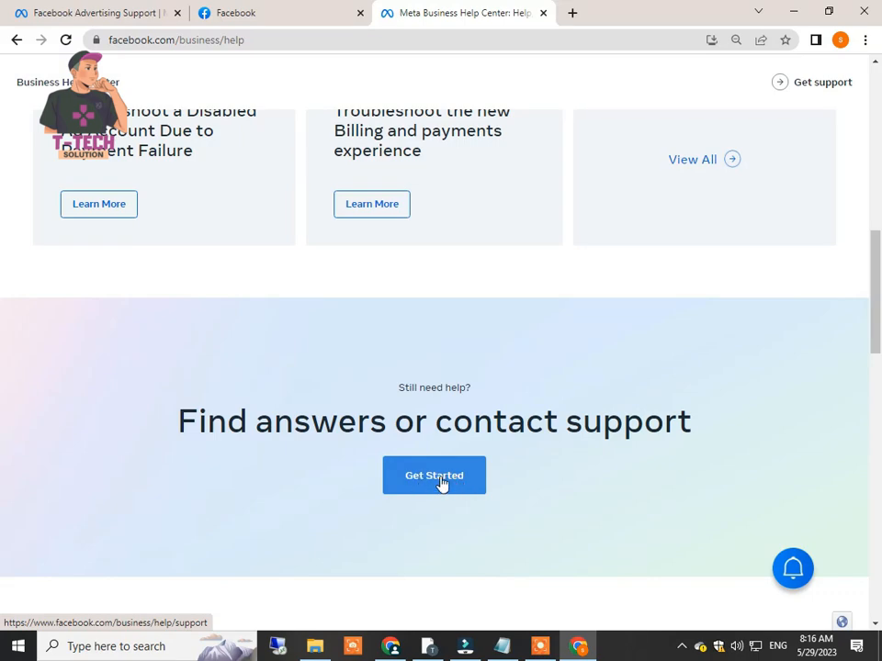
pyautogui.click(433, 474)
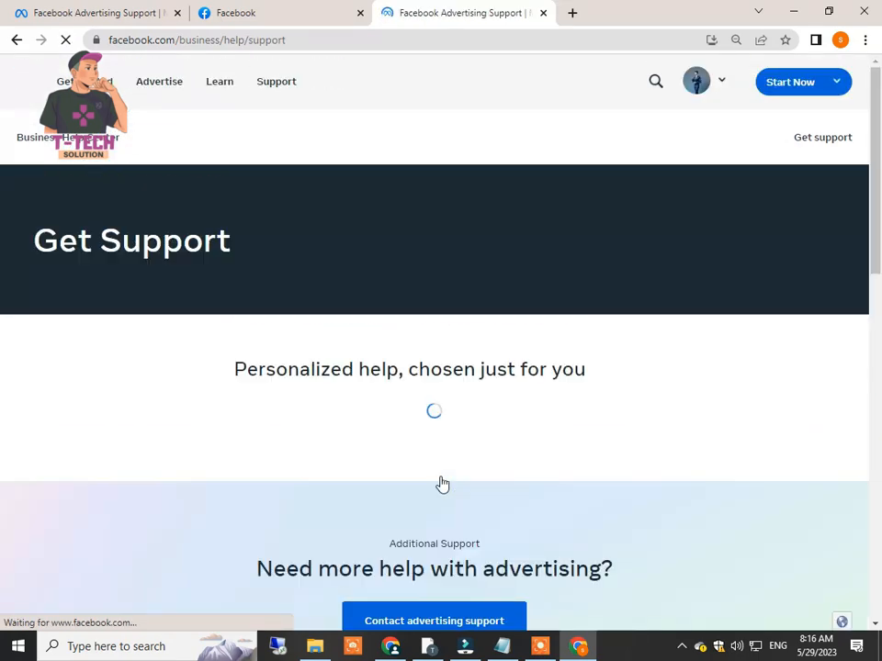
pyautogui.scroll(-3)
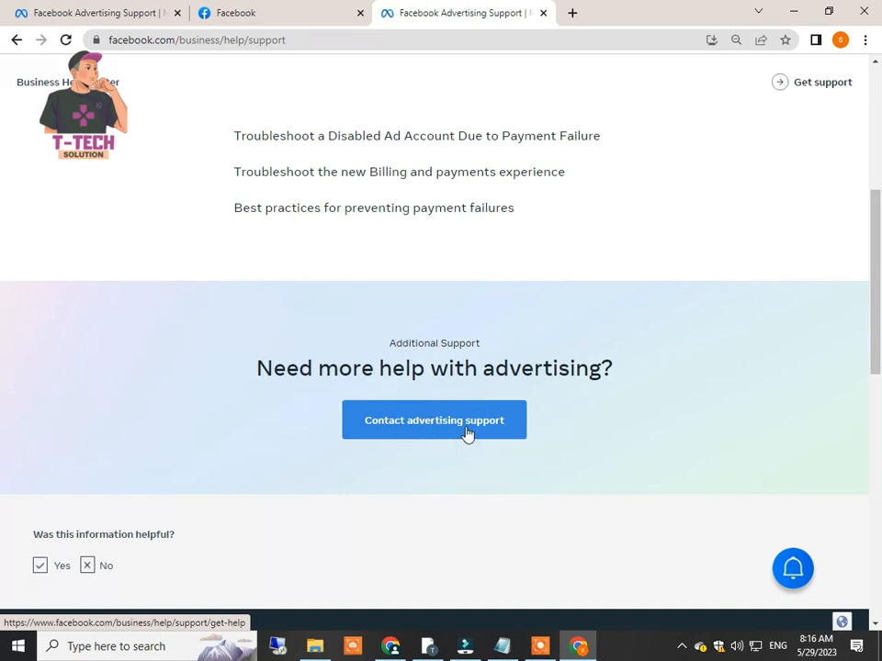
pyautogui.moveTo(526, 429)
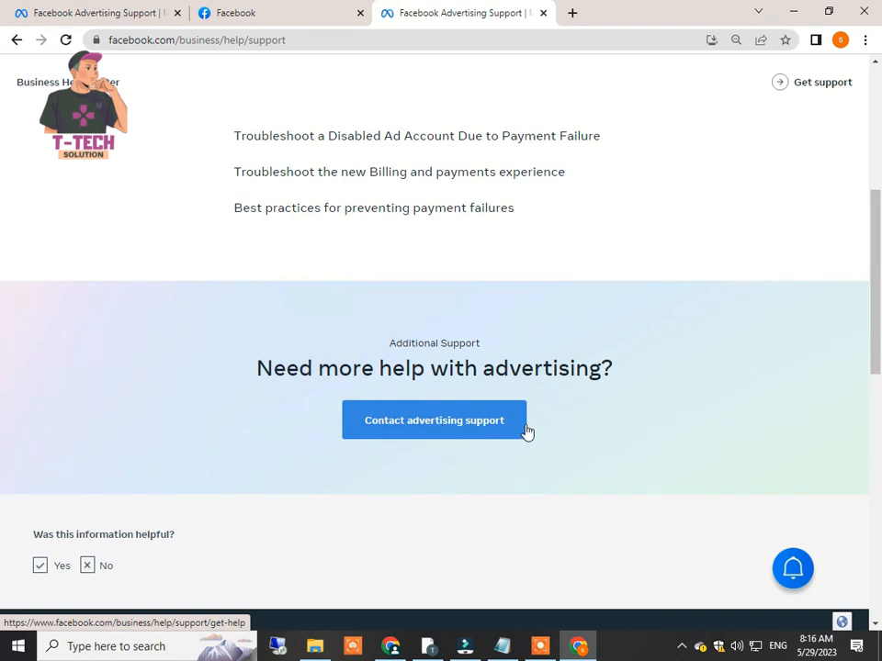
pyautogui.click(434, 419)
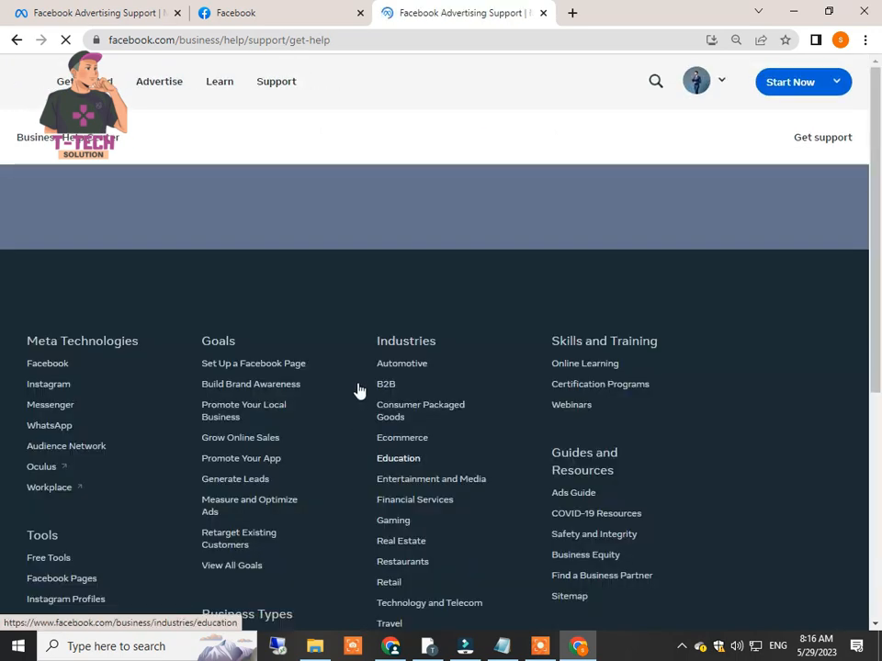